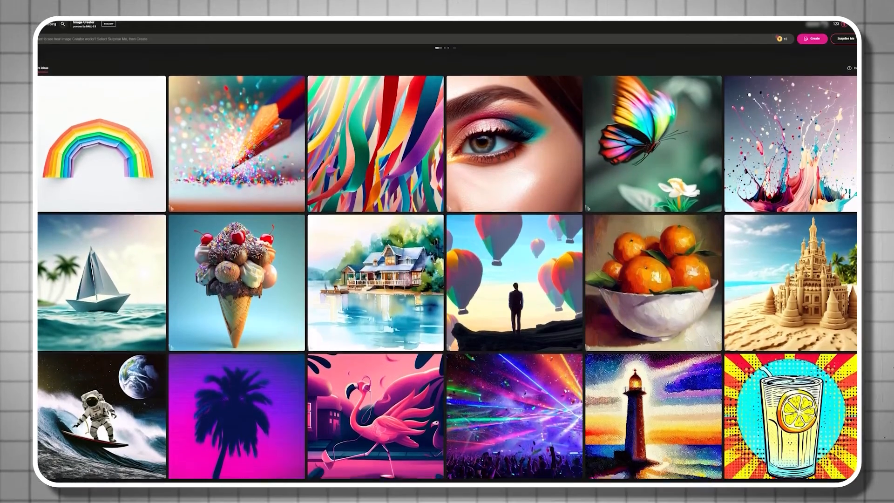
Step: Add 'urban backdrop at night, two people comparing smart phones' to the thumbnail prompt
{"action": "scroll", "scroll_direction": "down", "scroll_amount": 3}
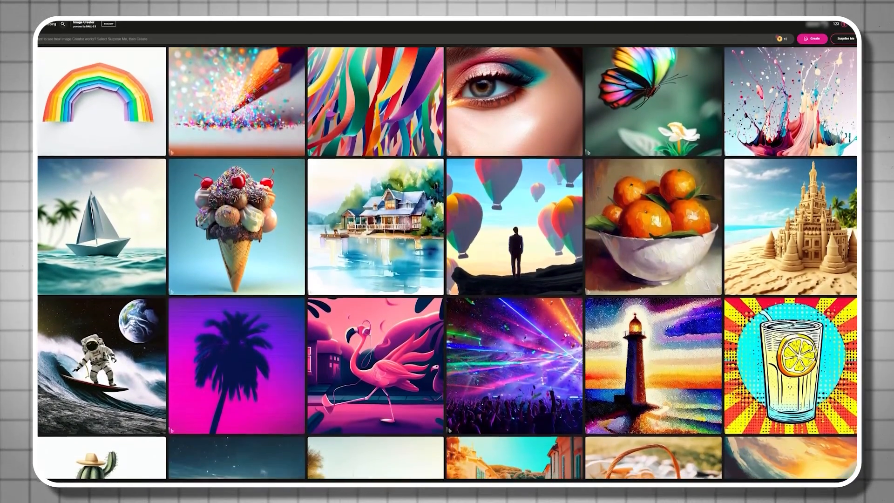
{"action": "scroll", "scroll_direction": "down", "scroll_amount": 3}
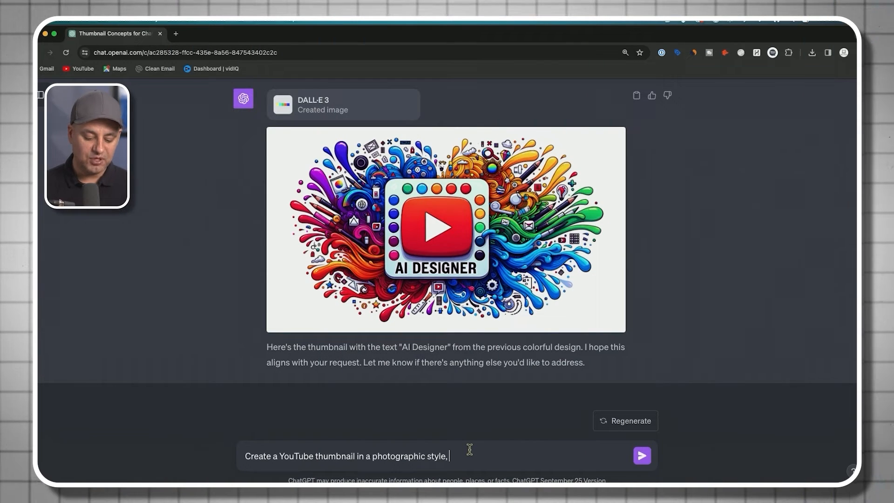
{"action": "type", "text": "urba"}
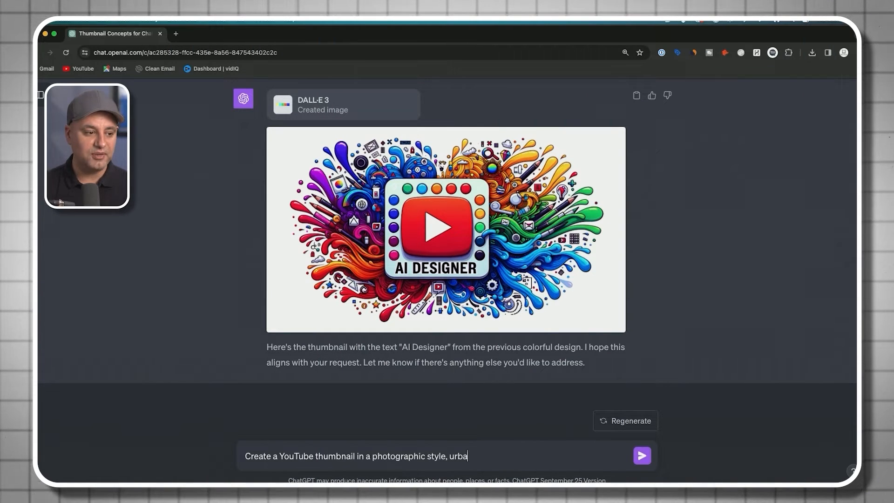
{"action": "type", "text": "n backdrop at night,"}
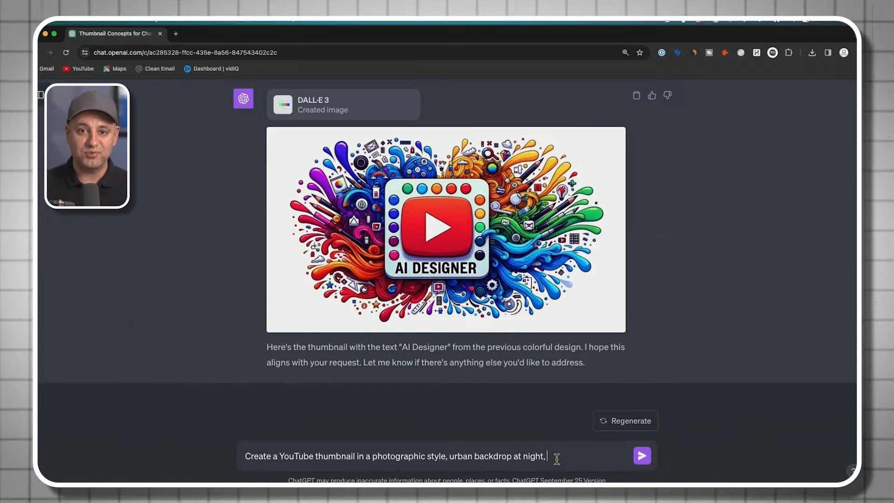
{"action": "type", "text": "two people comparing smart phones,"}
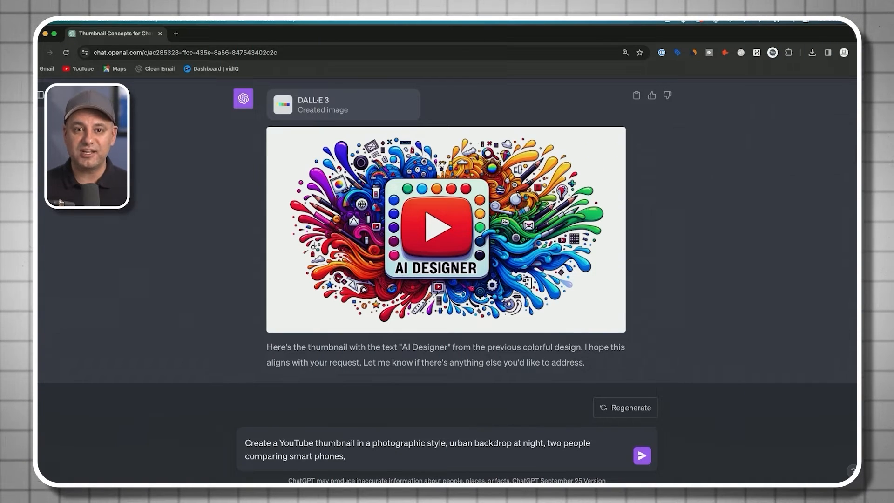
Step: Add 'text "smart phone showdown", white letters, centered at the bottom, modern, dynamic' to the prompt
{"action": "type", "text": "text \"smart phone showdown\", white letters, centered at the bottom,"}
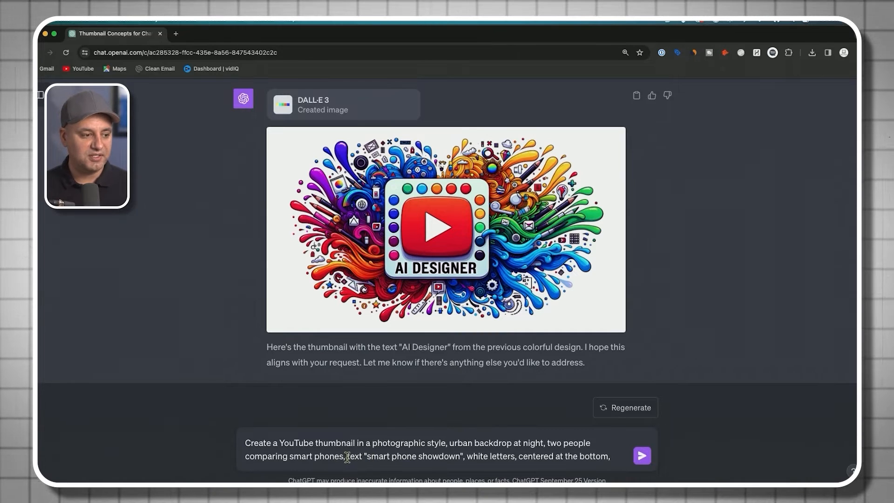
{"action": "left_click_drag", "start_coordinate": [370, 457], "coordinate": [456, 457]}
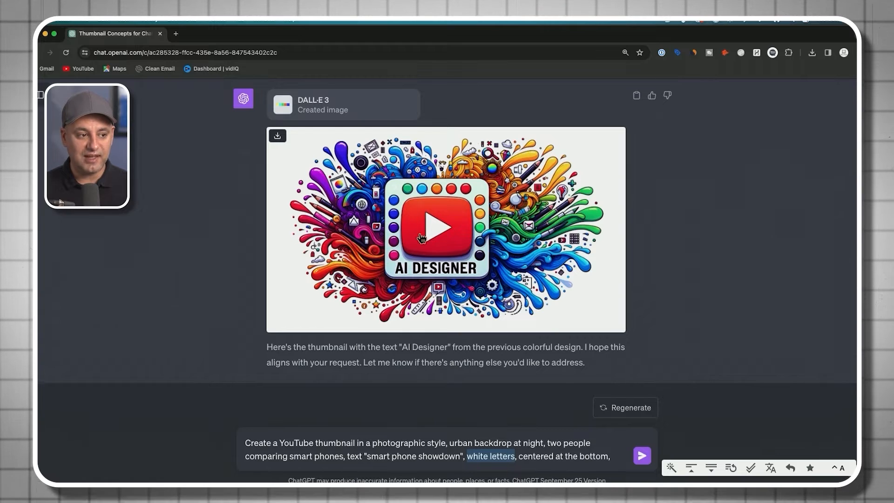
{"action": "mouse_move", "coordinate": [614, 454]}
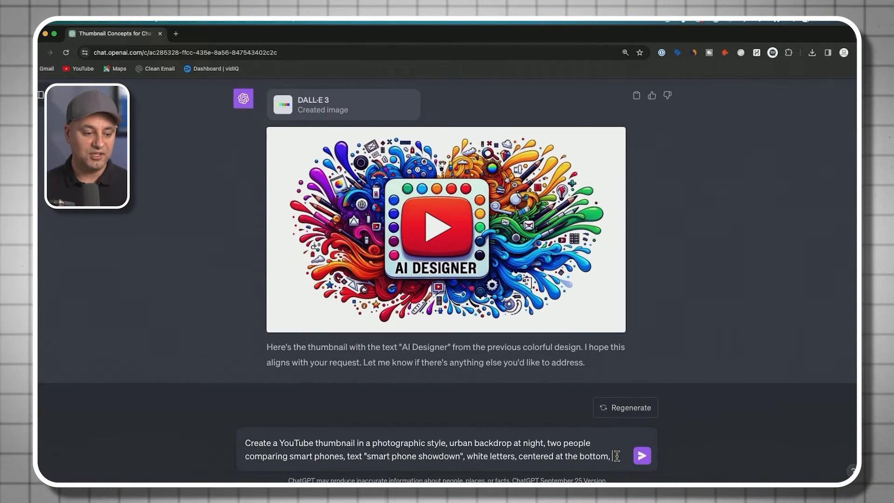
{"action": "type", "text": "modern and dyn"}
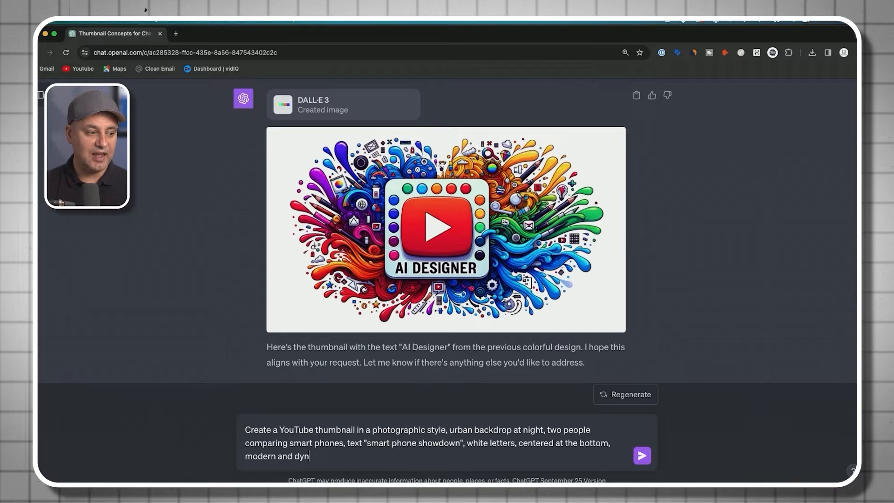
{"action": "key", "text": "Backspace"}
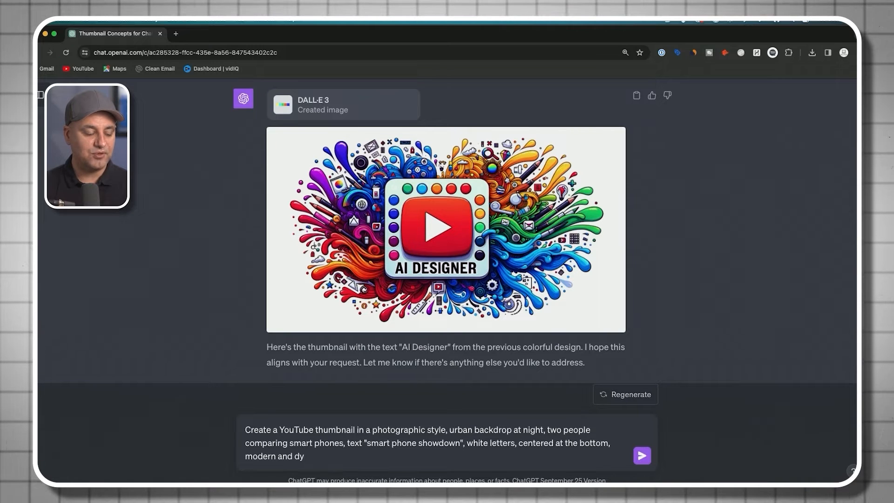
{"action": "type", "text": "namic."}
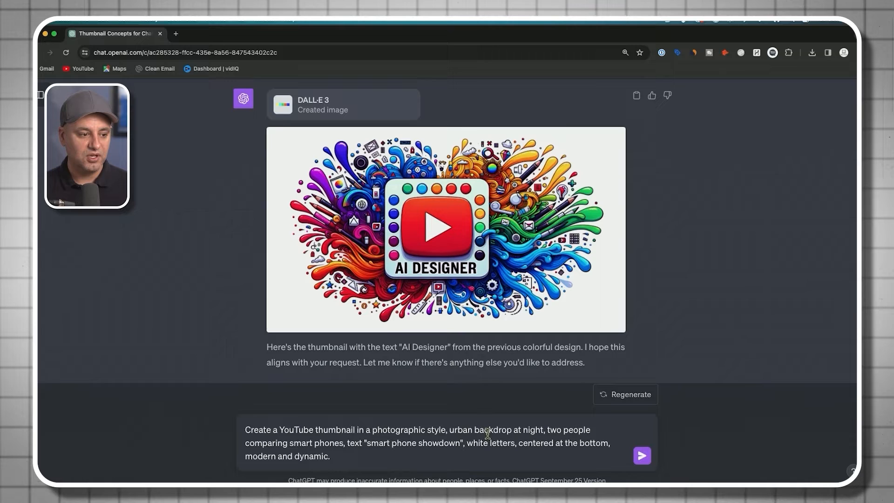
{"action": "left_click_drag", "start_coordinate": [449, 430], "coordinate": [542, 430]}
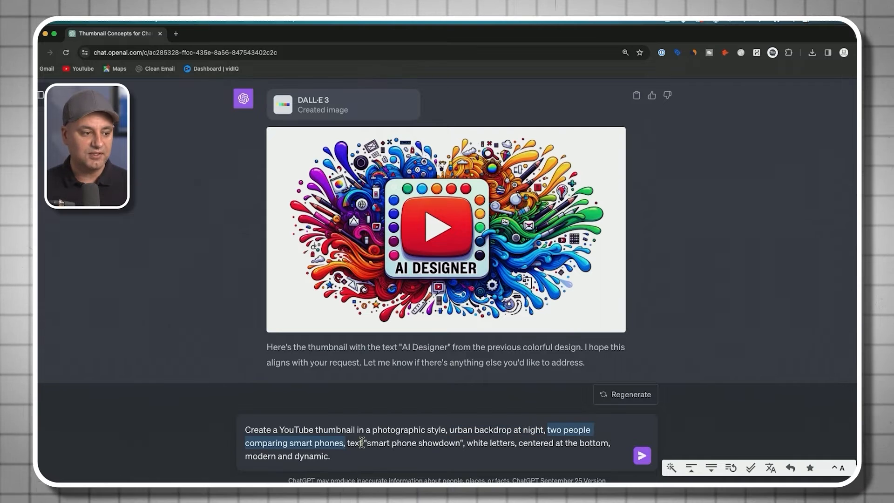
{"action": "left_click_drag", "start_coordinate": [370, 443], "coordinate": [458, 443]}
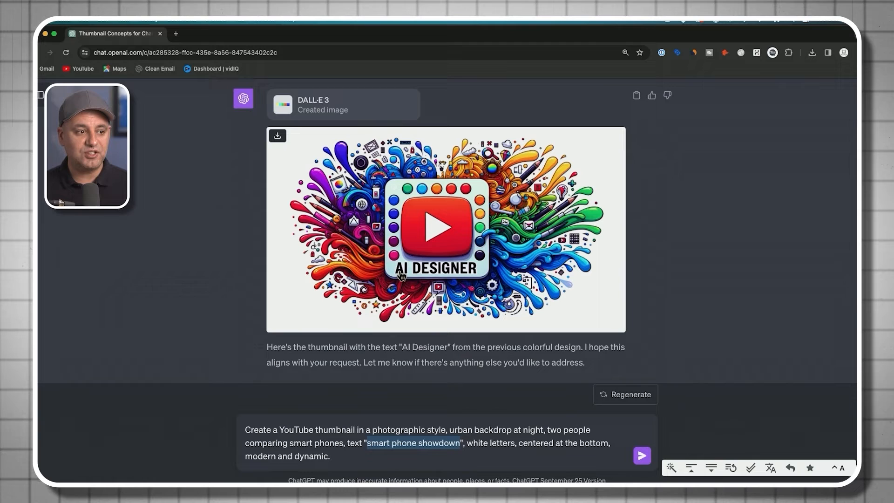
{"action": "mouse_move", "coordinate": [454, 251]}
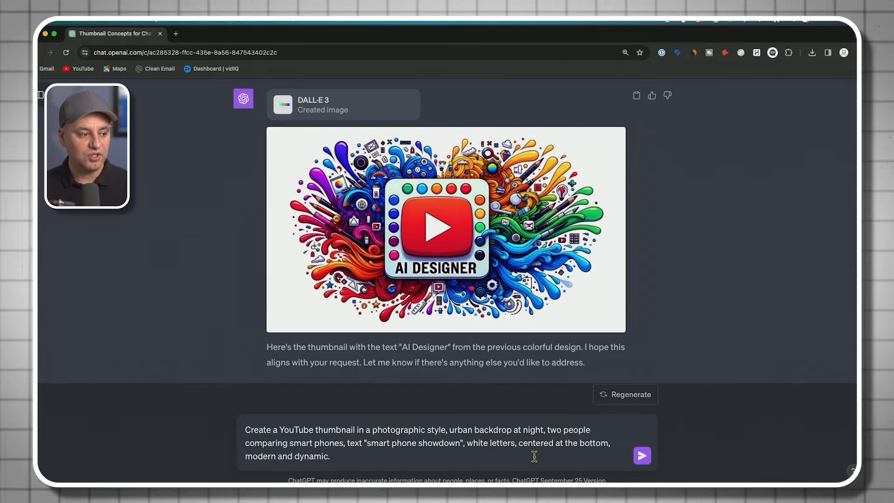
{"action": "mouse_move", "coordinate": [641, 455]}
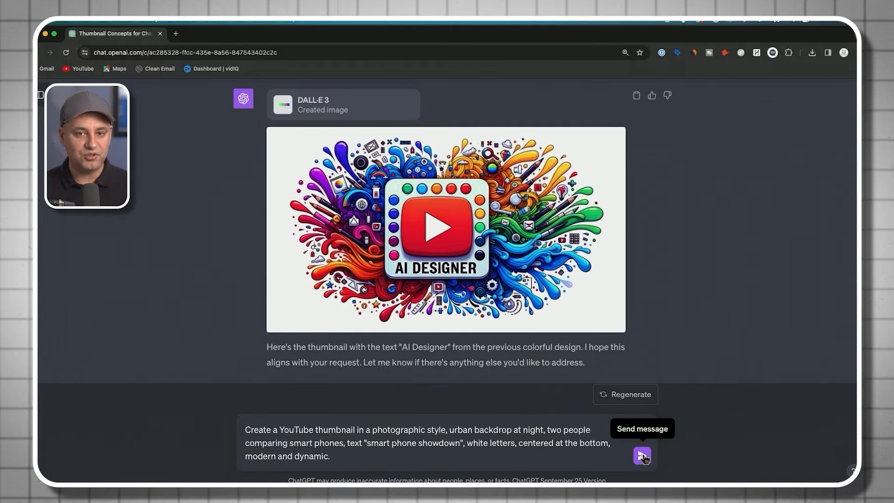
Step: Submit the showdown thumbnail prompt and review the earlier AI Designer image enlarged
{"action": "left_click", "coordinate": [642, 456]}
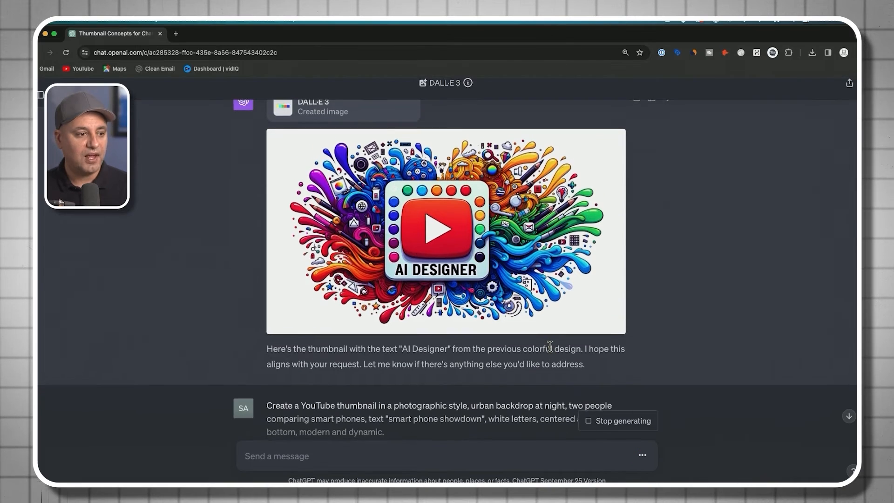
{"action": "left_click", "coordinate": [445, 231]}
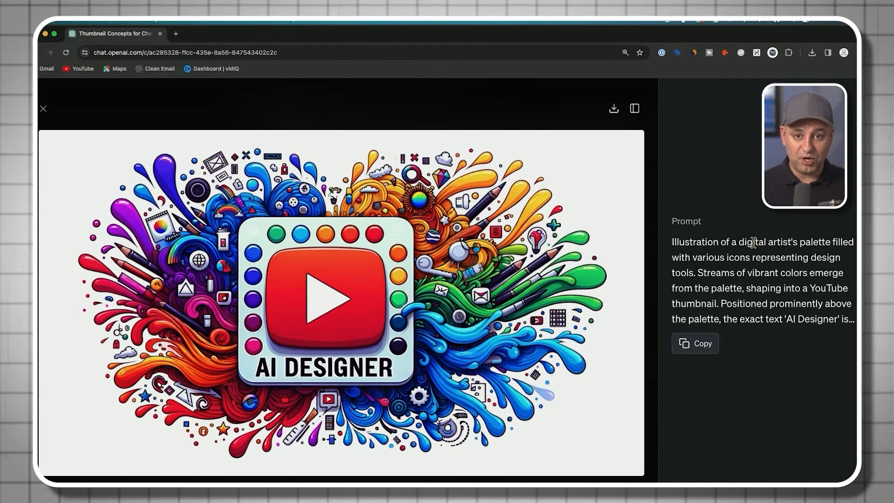
{"action": "mouse_move", "coordinate": [604, 151]}
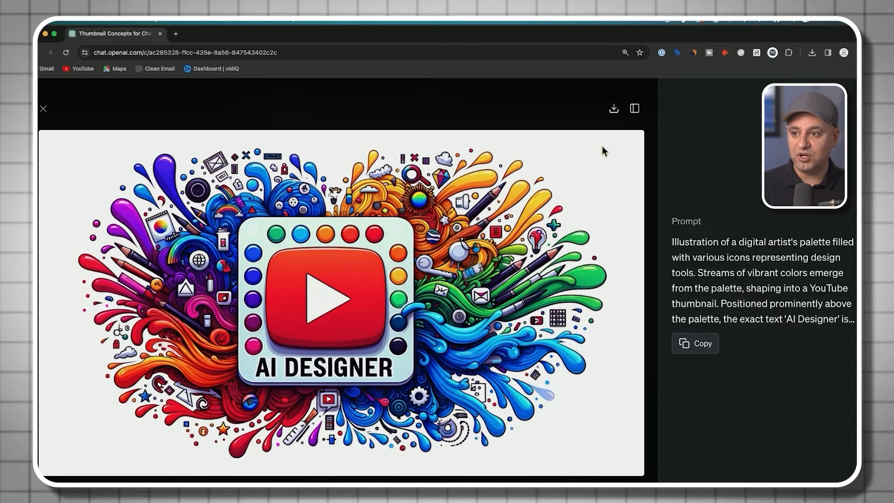
{"action": "left_click", "coordinate": [42, 108]}
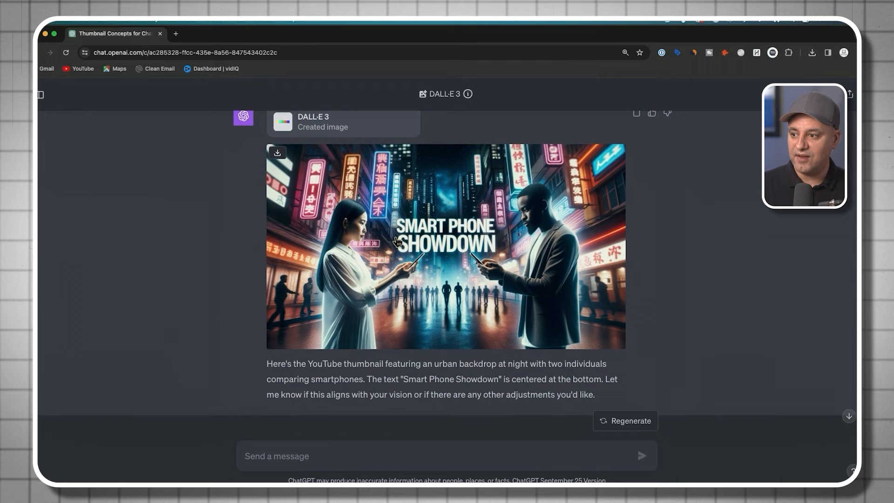
{"action": "mouse_move", "coordinate": [465, 235]}
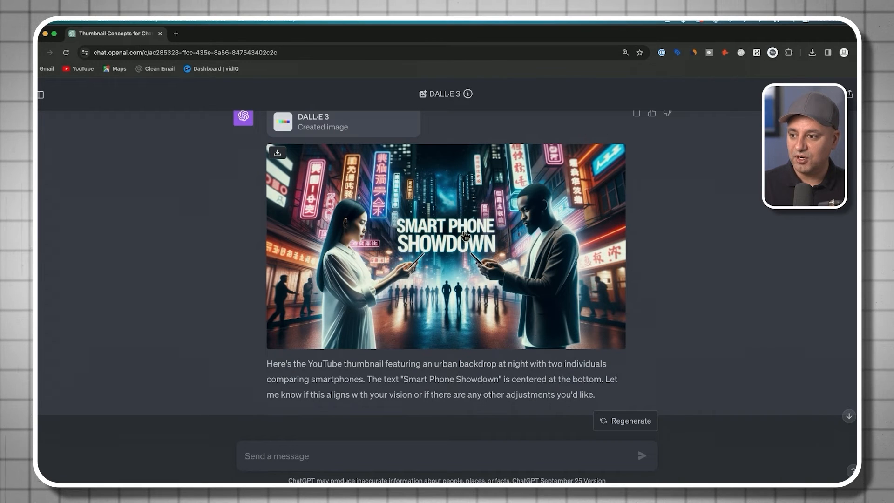
{"action": "mouse_move", "coordinate": [462, 257]}
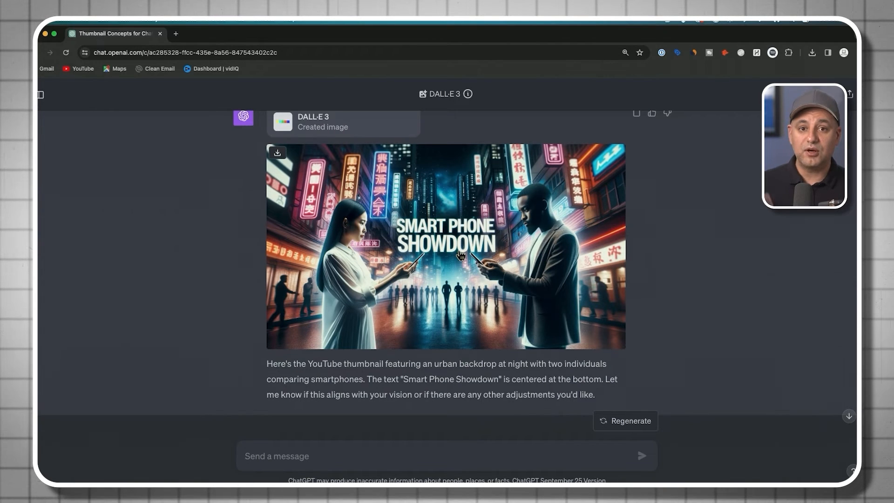
{"action": "mouse_move", "coordinate": [459, 246]}
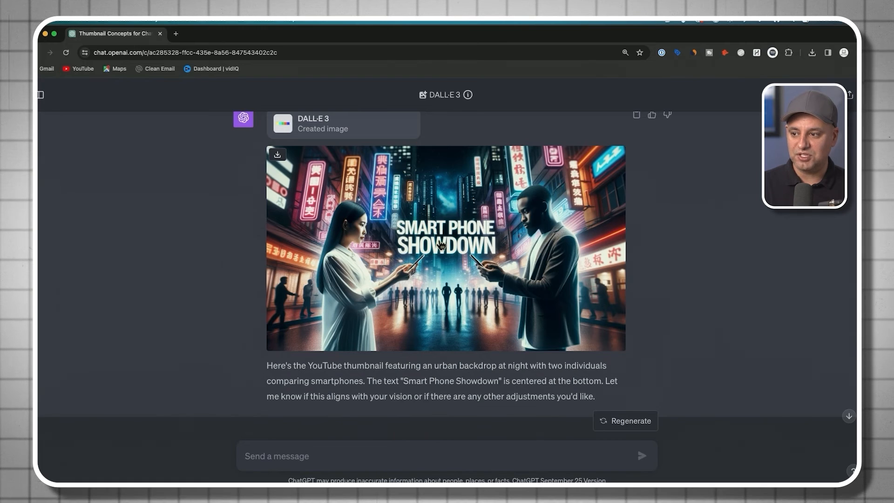
Step: Request 'make the text pop more' and scroll to the revised thumbnail
{"action": "left_click", "coordinate": [445, 250]}
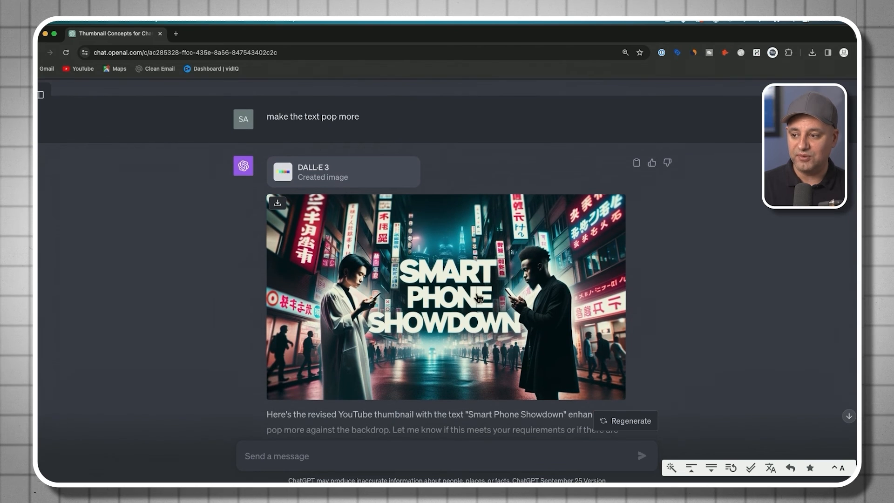
{"action": "scroll", "scroll_direction": "down", "scroll_amount": 3}
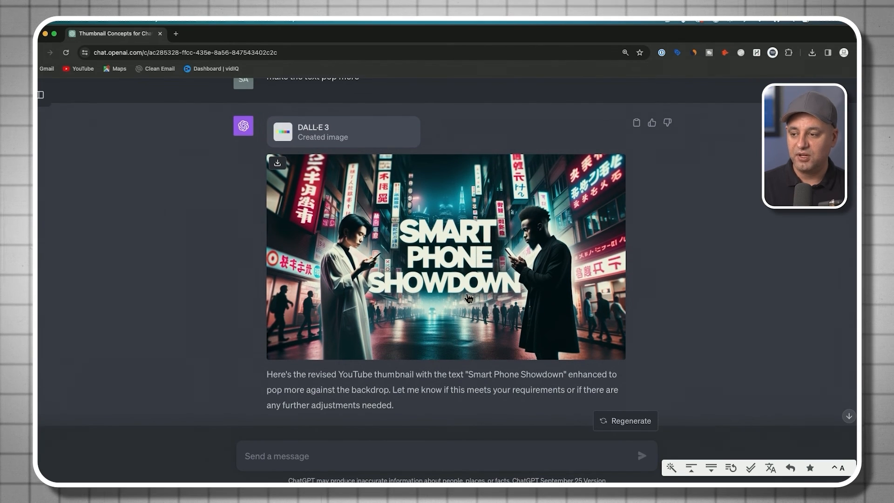